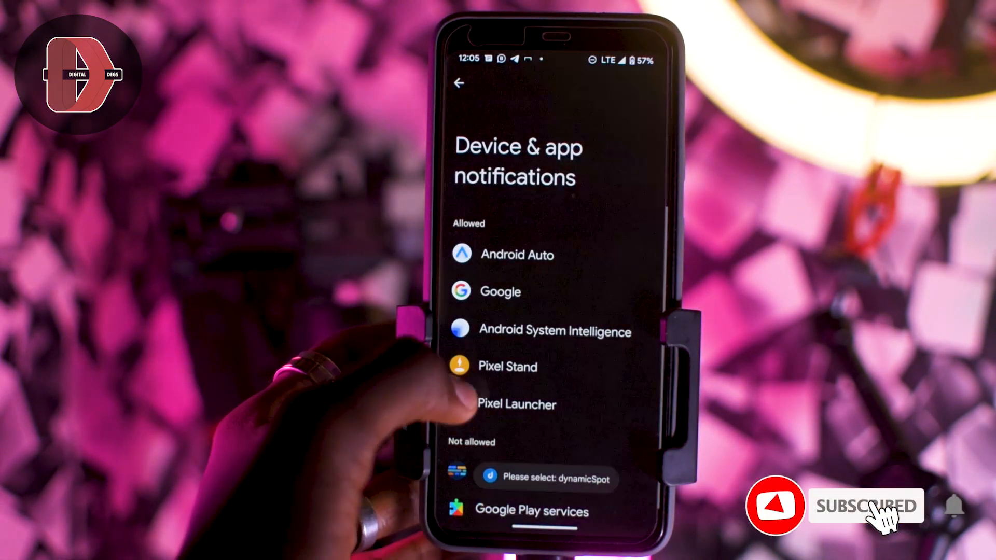
Attempt to select dynamicSpot in Device & app notifications, ending up on the Apps page
{"action": "scroll", "scroll_direction": "down", "scroll_amount": 3}
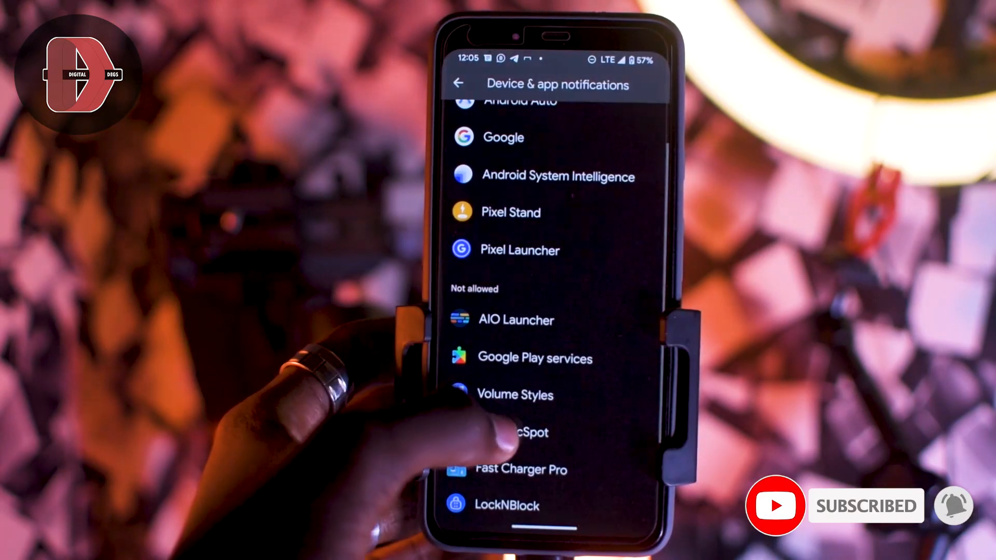
{"action": "left_click", "coordinate": [514, 432]}
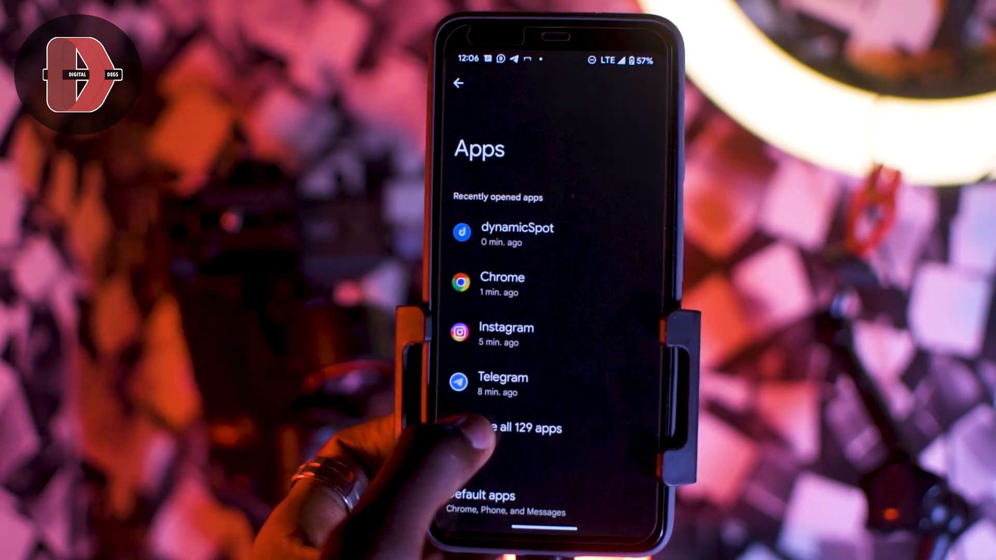
Show all 129 apps and bring up dynamicSpot's App info page
{"action": "left_click", "coordinate": [515, 428]}
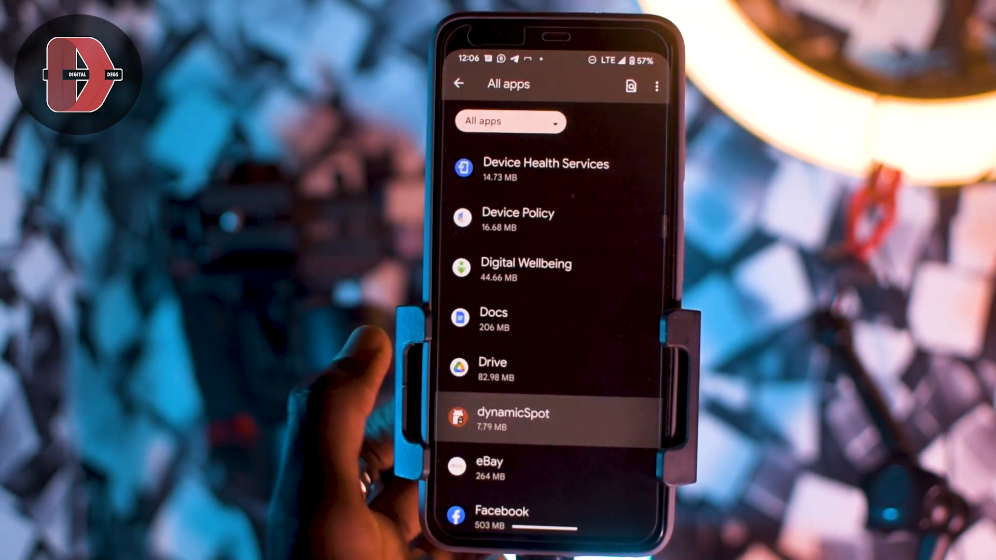
{"action": "left_click", "coordinate": [512, 419]}
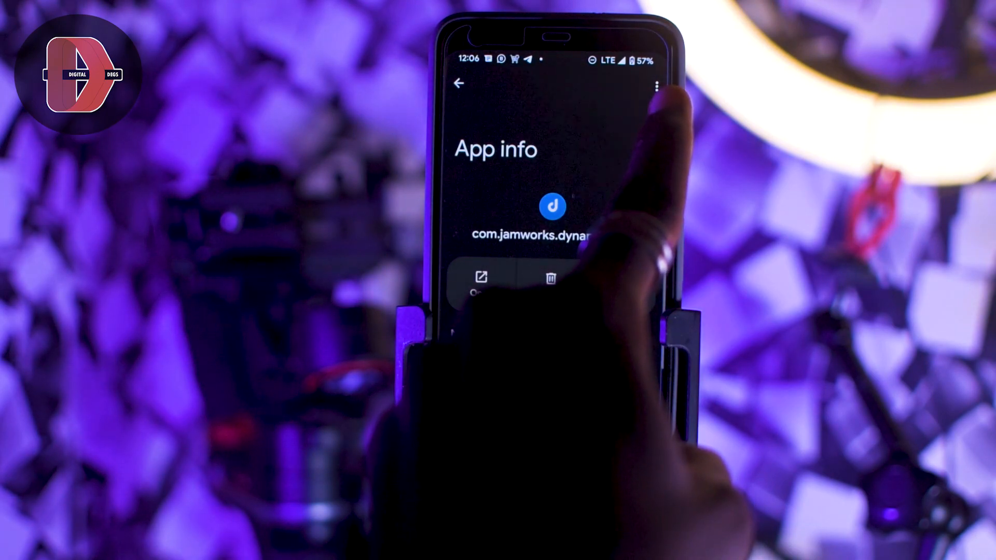
Allow restricted settings for dynamicSpot from the ⋮ menu and verify identity to confirm
{"action": "left_click", "coordinate": [655, 82]}
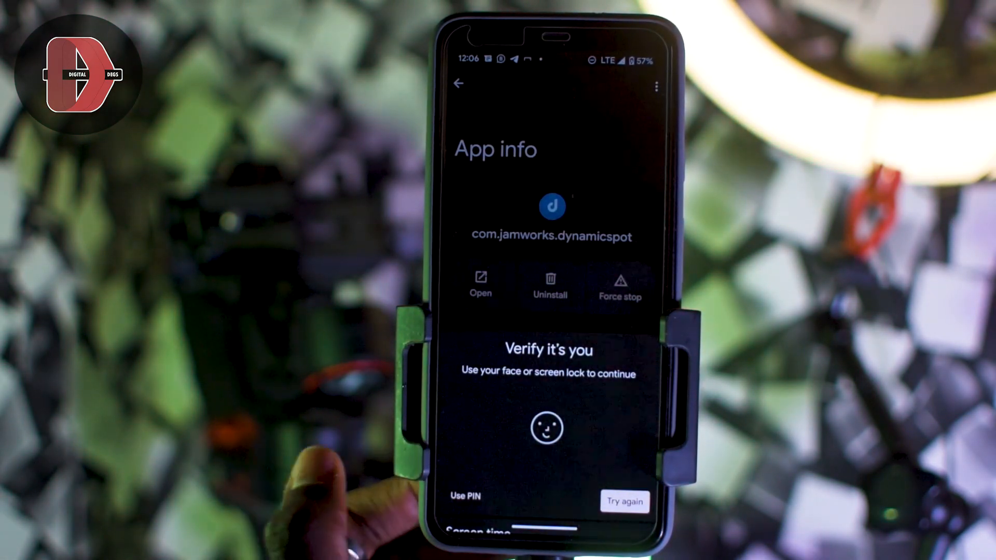
{"action": "left_click", "coordinate": [463, 496]}
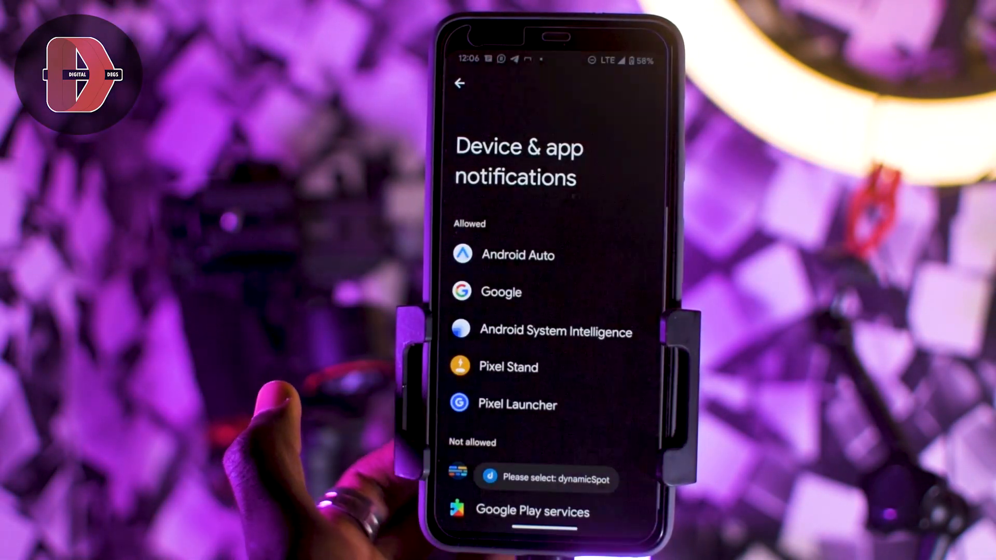
Turn on notification access for dynamicSpot and confirm with Allow
{"action": "scroll", "scroll_direction": "down", "scroll_amount": 3}
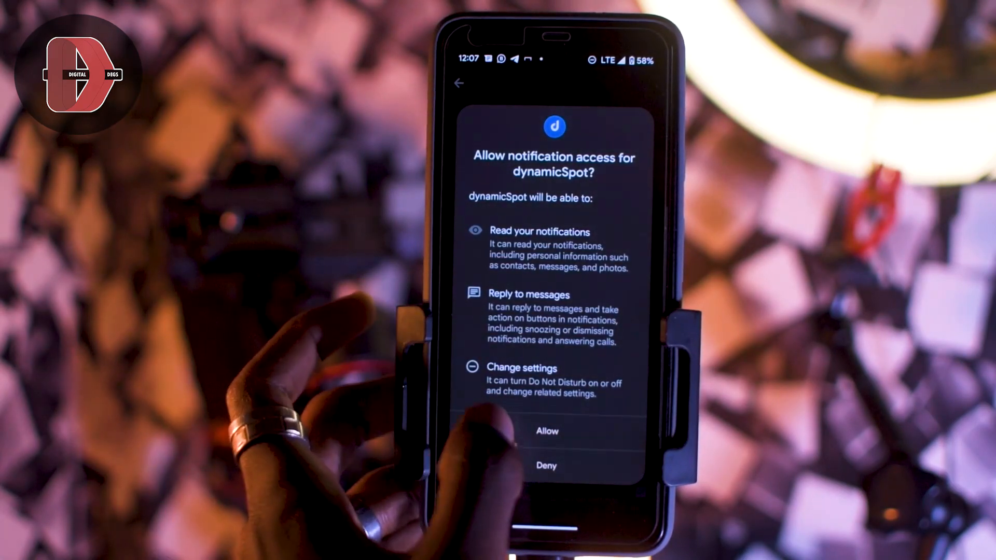
{"action": "left_click", "coordinate": [547, 431]}
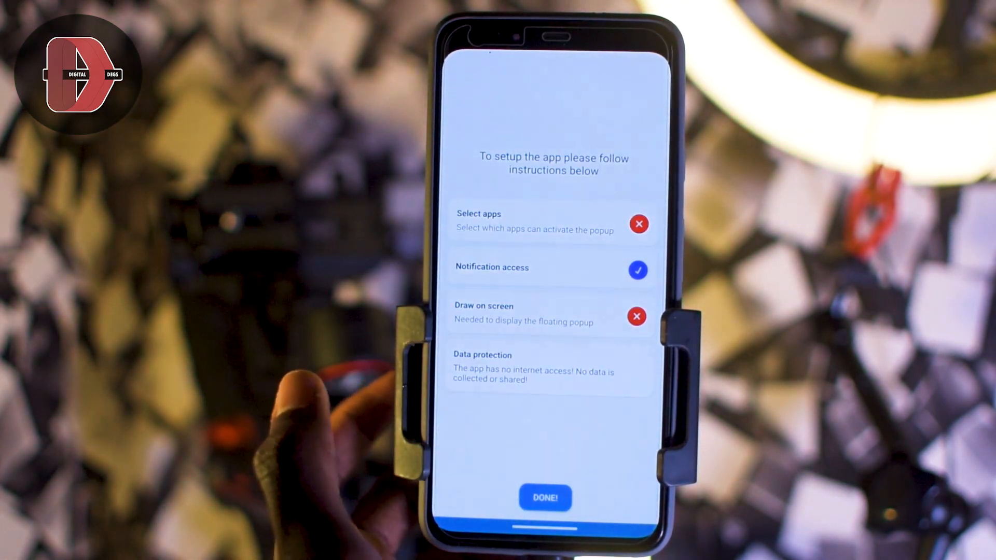